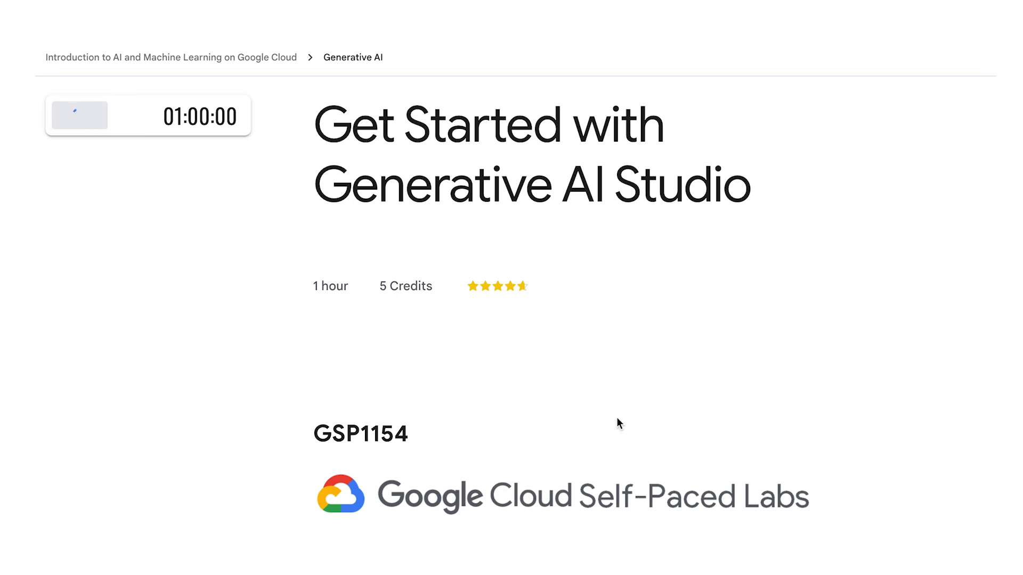
# Start the Generative AI Studio lab so its timer counts down and console credentials appear
pyautogui.click(79, 116)
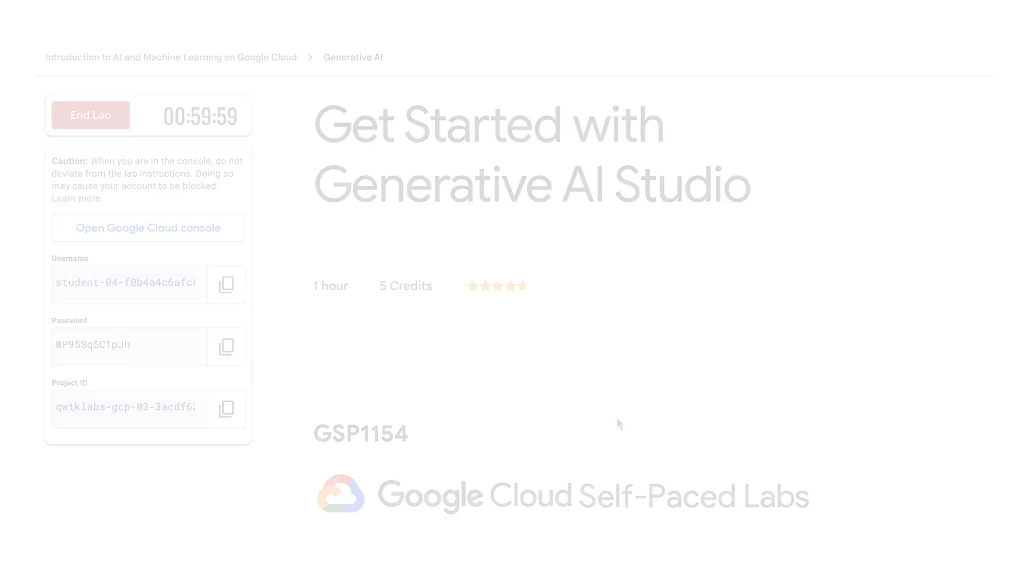